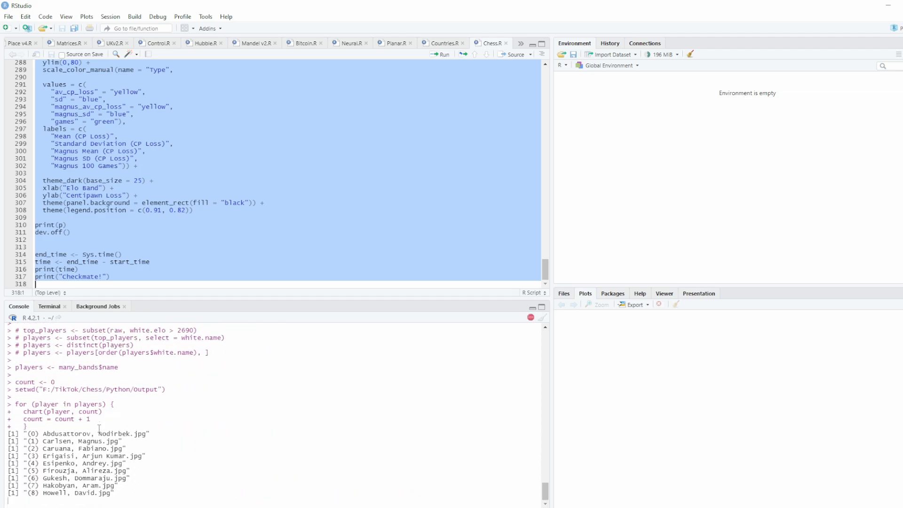
Scroll the console as the chart loop finishes and prints "Checkmate!"
scroll(down, 3)
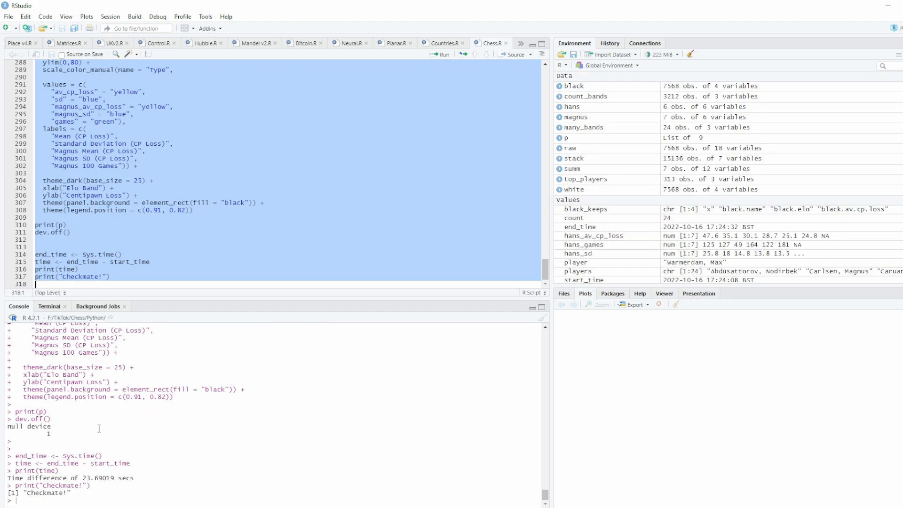
mouse_move(158, 426)
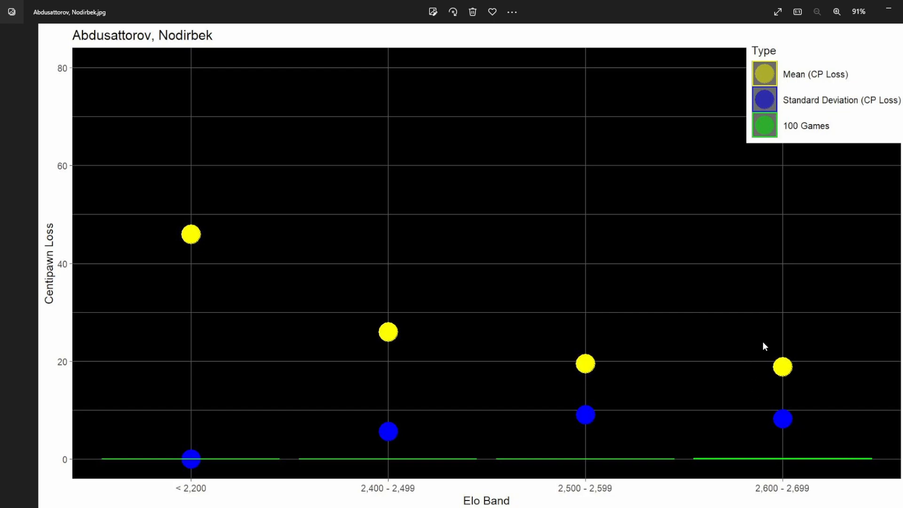
mouse_move(748, 501)
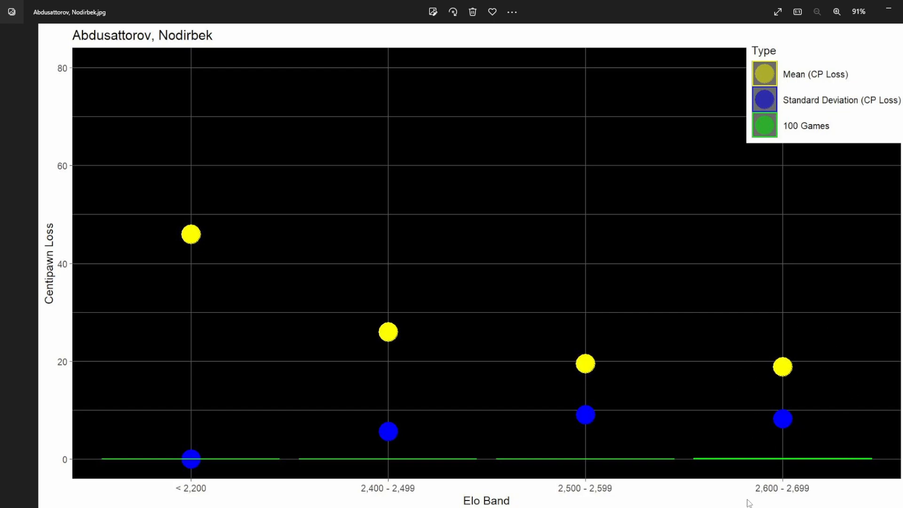
mouse_move(809, 490)
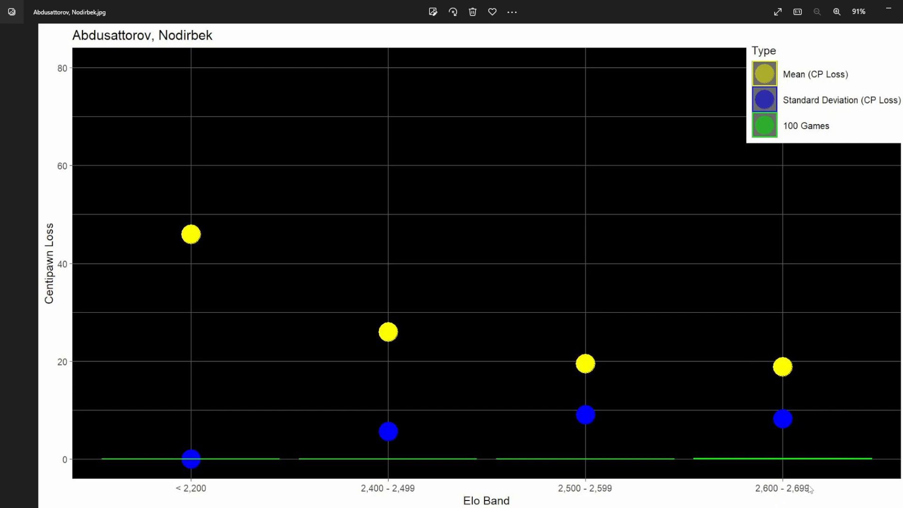
mouse_move(174, 495)
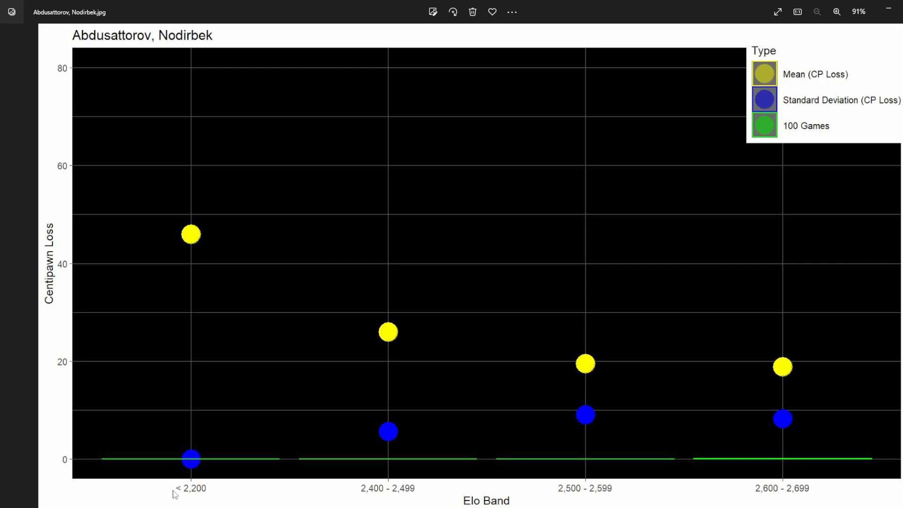
mouse_move(897, 260)
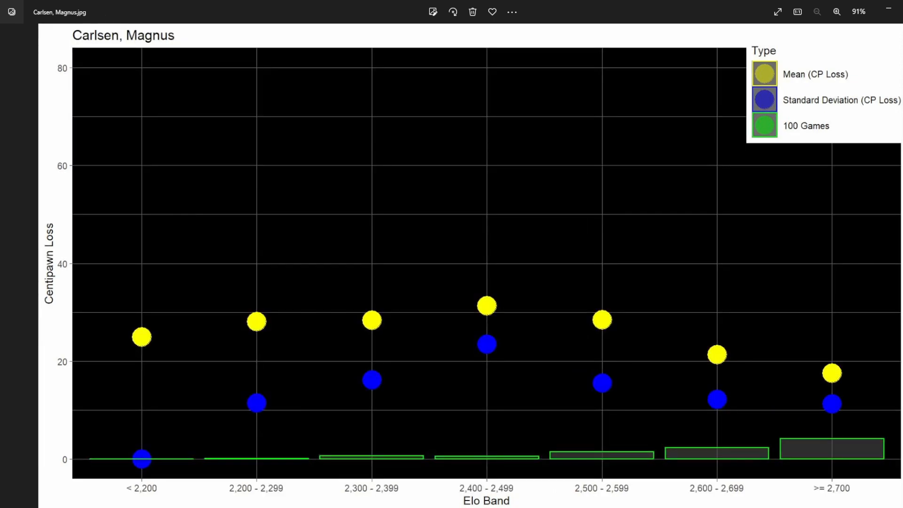
mouse_move(152, 433)
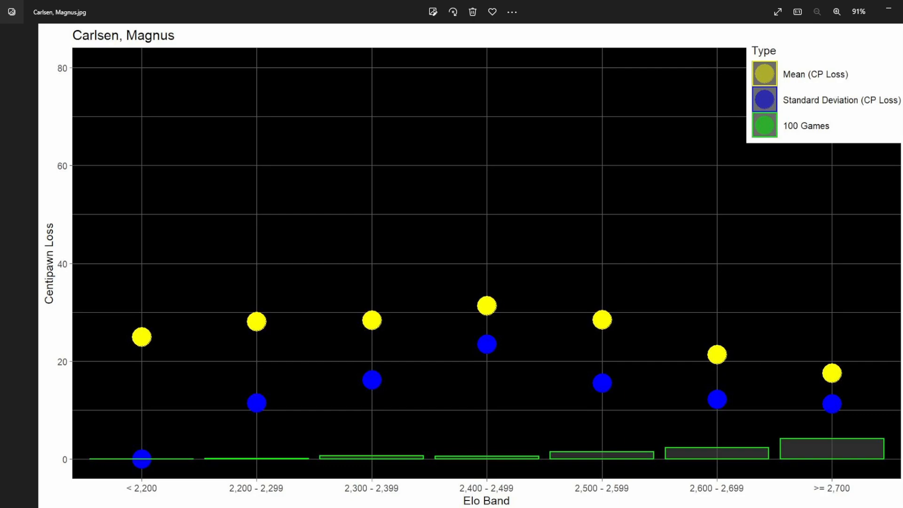
mouse_move(187, 383)
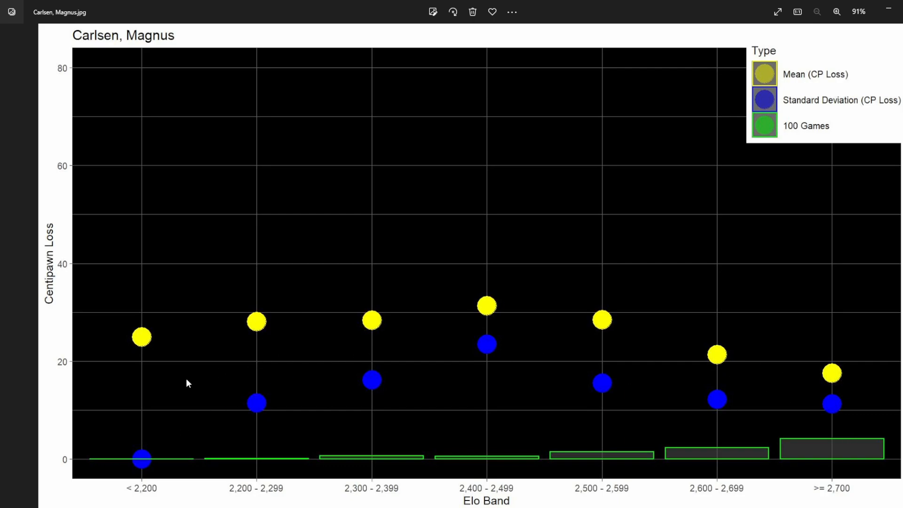
mouse_move(276, 269)
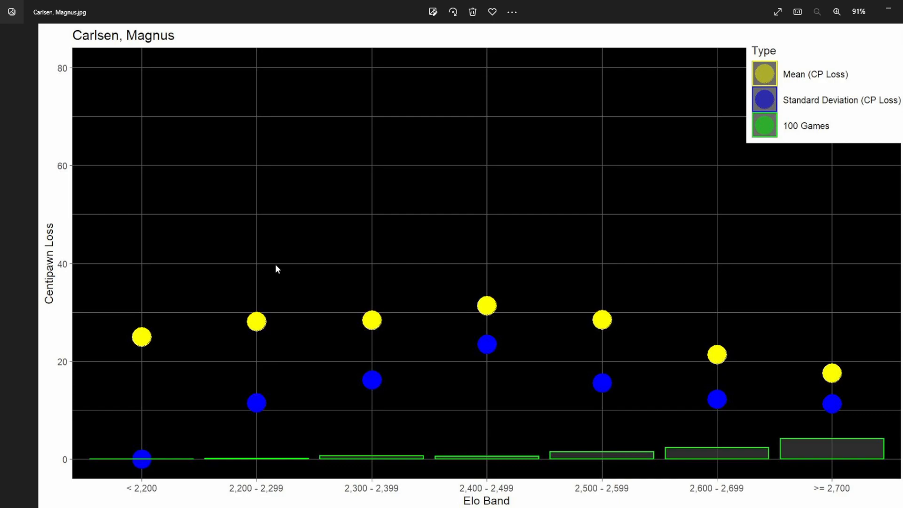
mouse_move(37, 325)
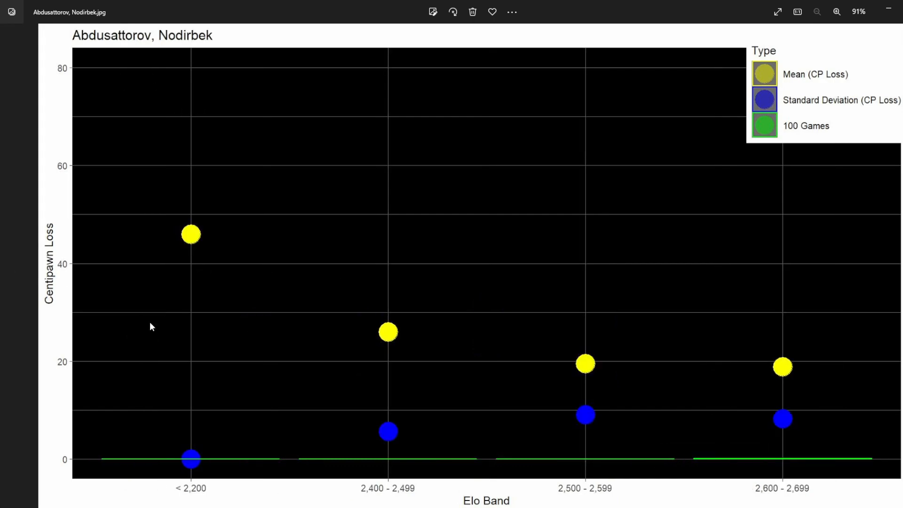
mouse_move(56, 495)
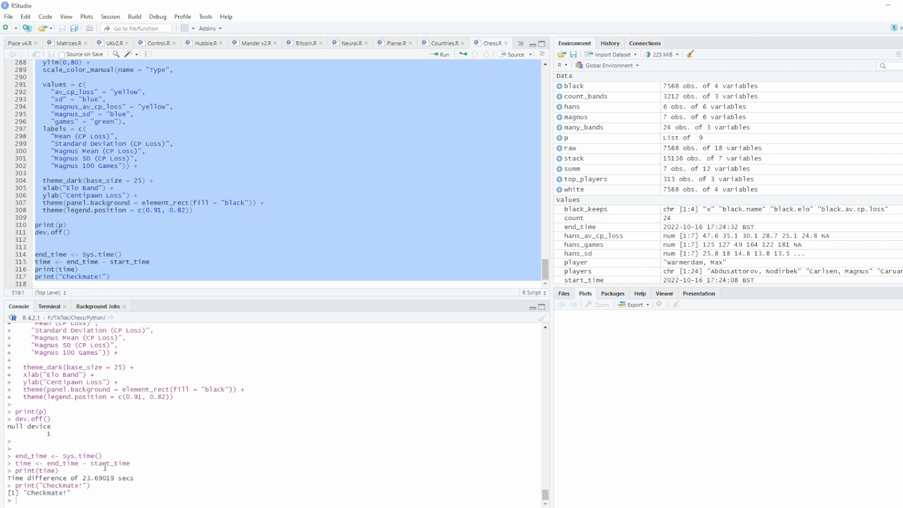
mouse_move(109, 457)
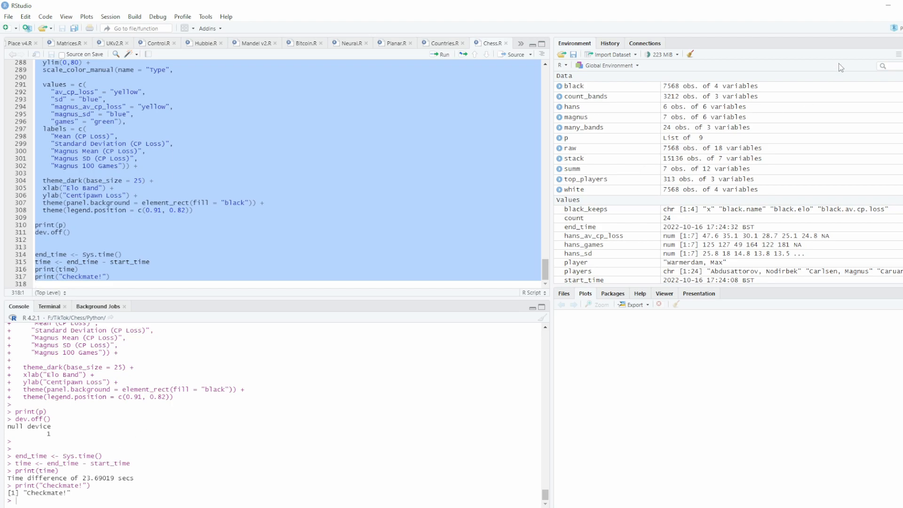
mouse_move(279, 431)
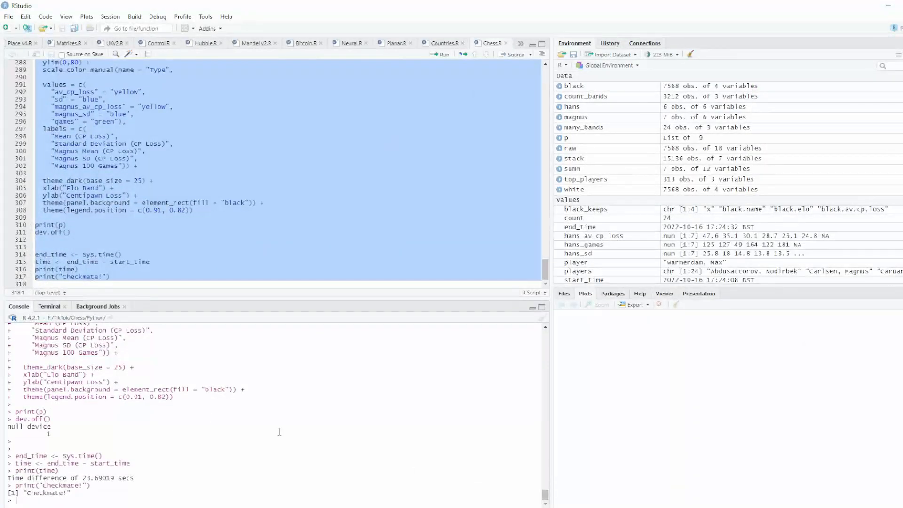
mouse_move(651, 208)
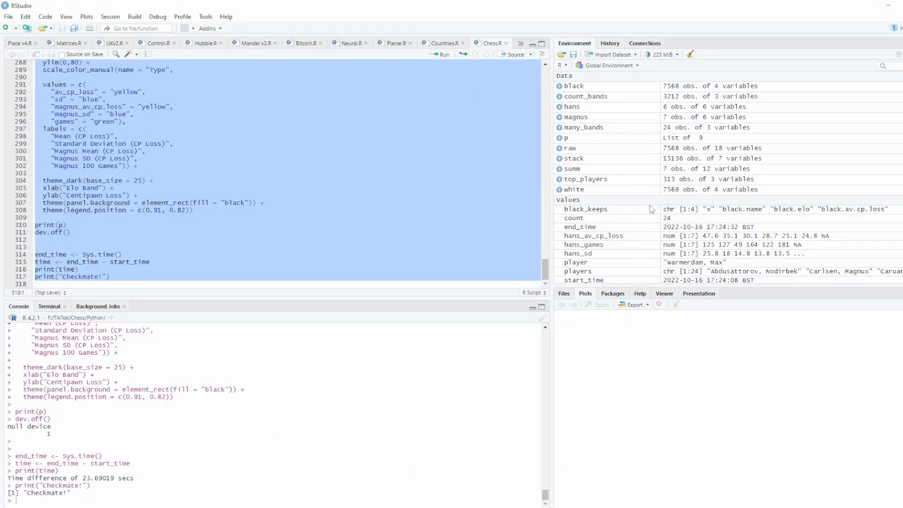
mouse_move(885, 4)
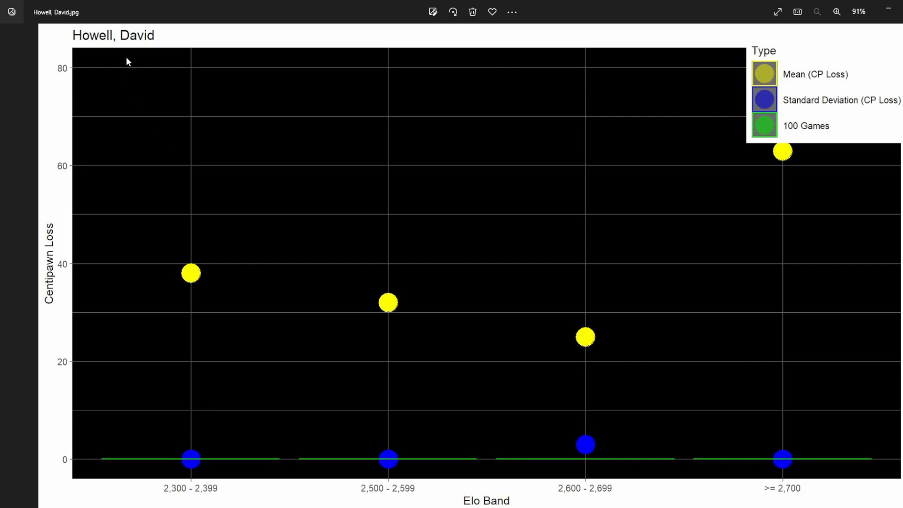
mouse_move(784, 158)
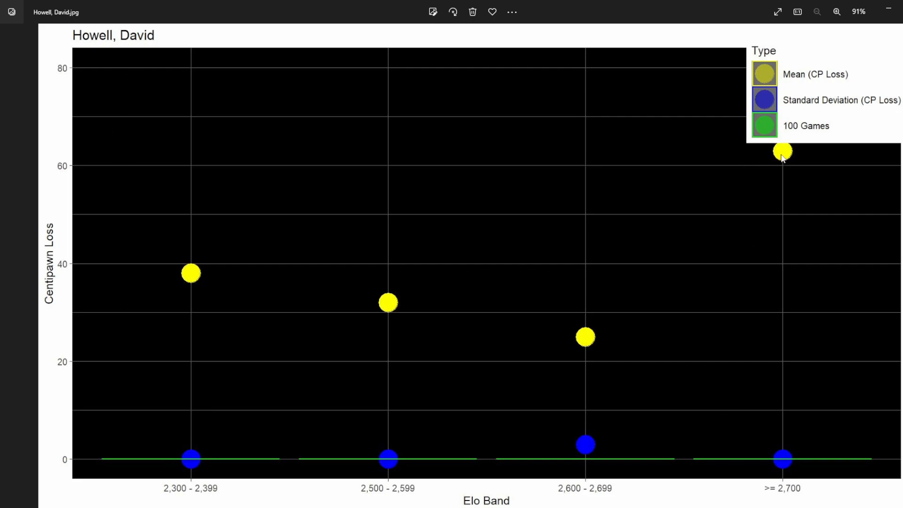
mouse_move(795, 140)
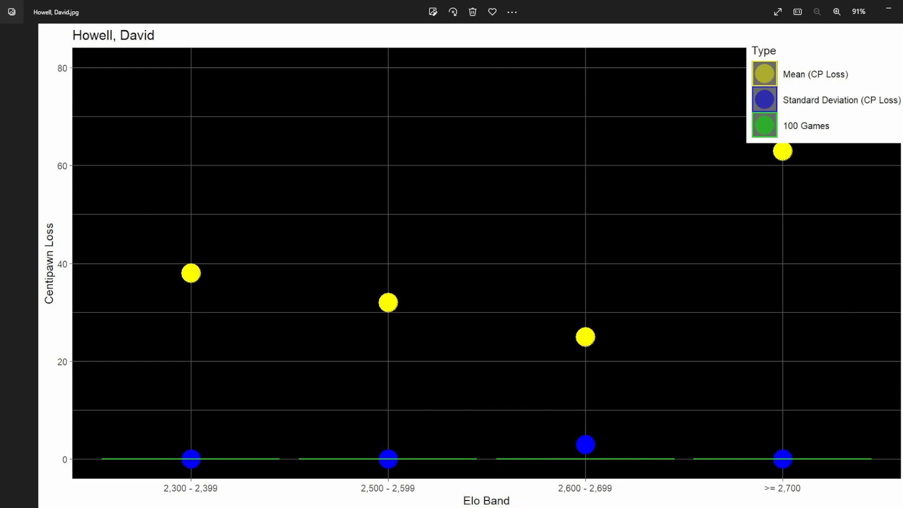
Advance to Hans Niemann's six-band centipawn-loss chart
key(Right)
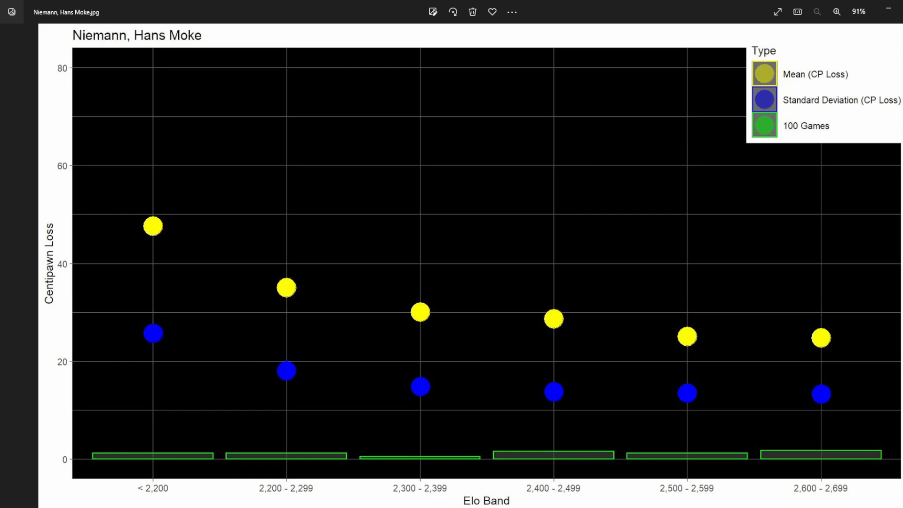
mouse_move(868, 476)
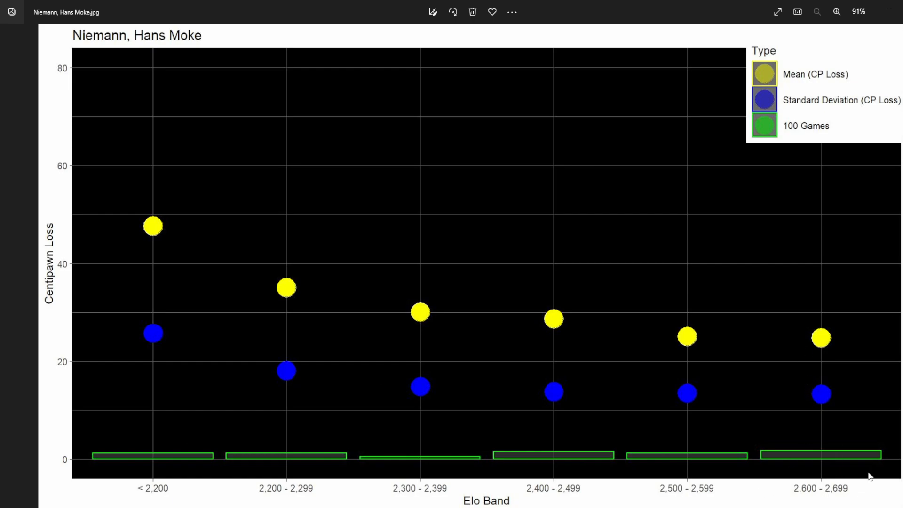
mouse_move(831, 330)
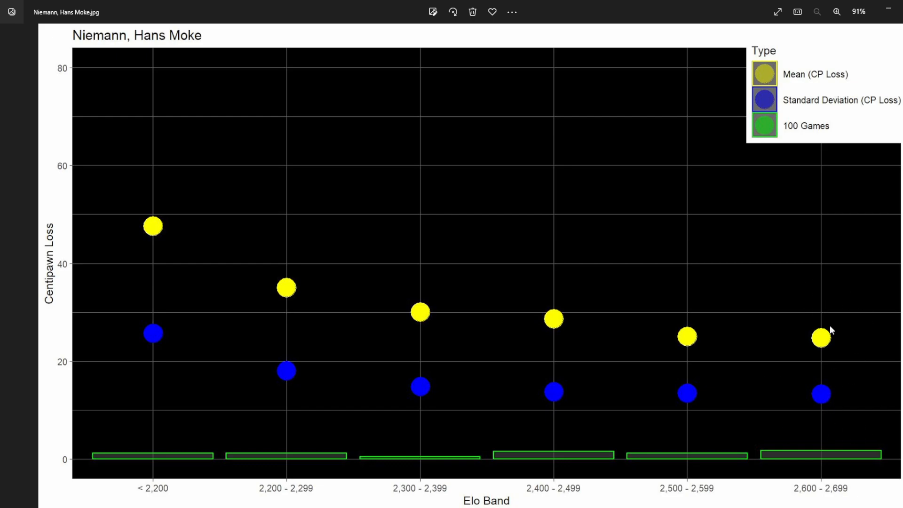
mouse_move(820, 485)
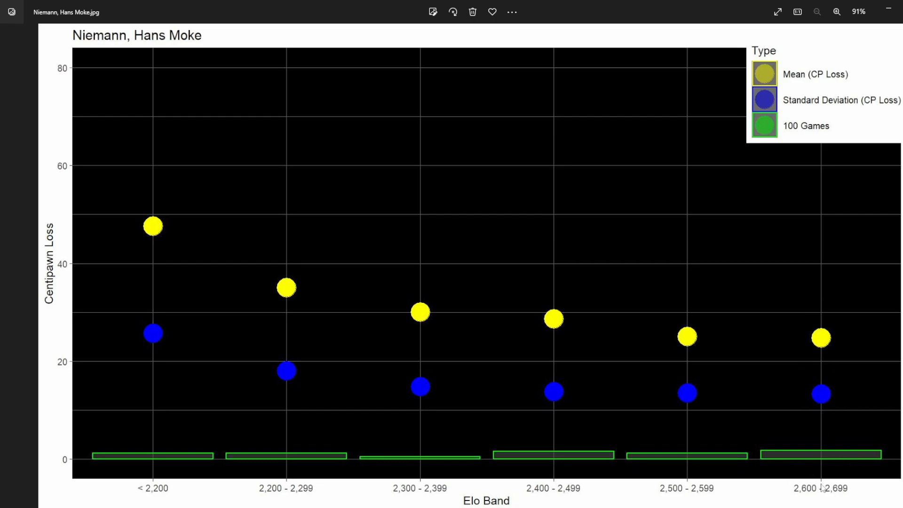
mouse_move(408, 374)
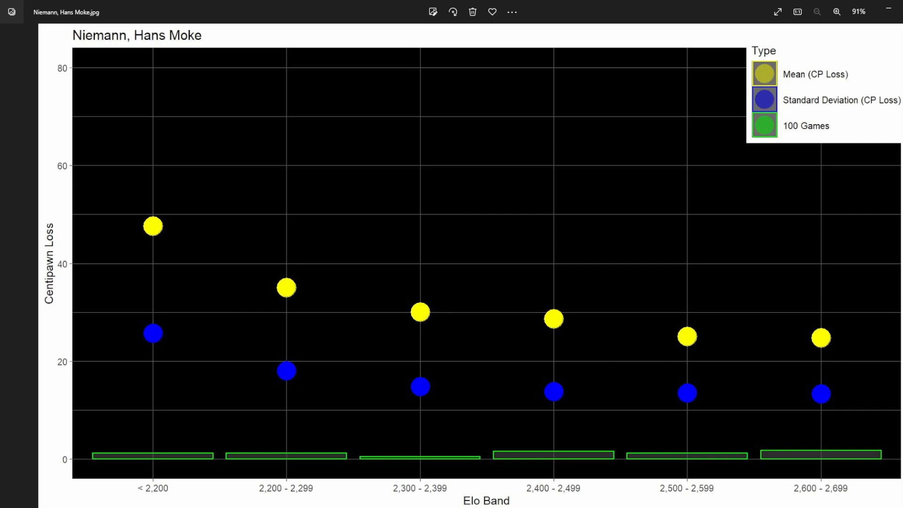
mouse_move(380, 315)
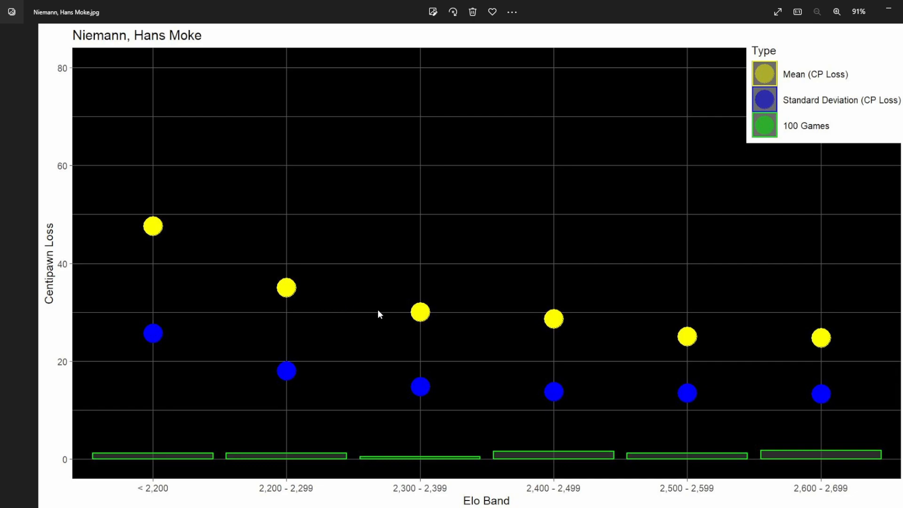
mouse_move(559, 330)
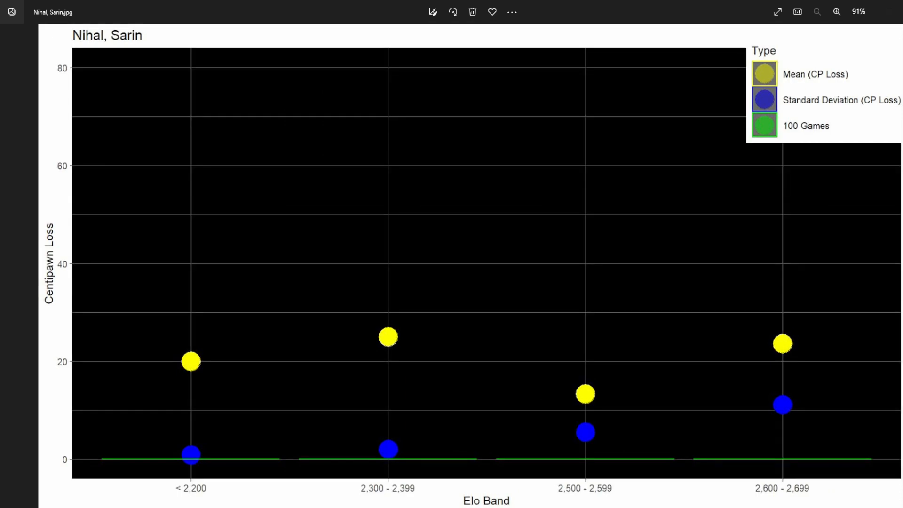
Advance through Sarin Nihal's chart to Max Warmerdam's four-band chart
key(Right)
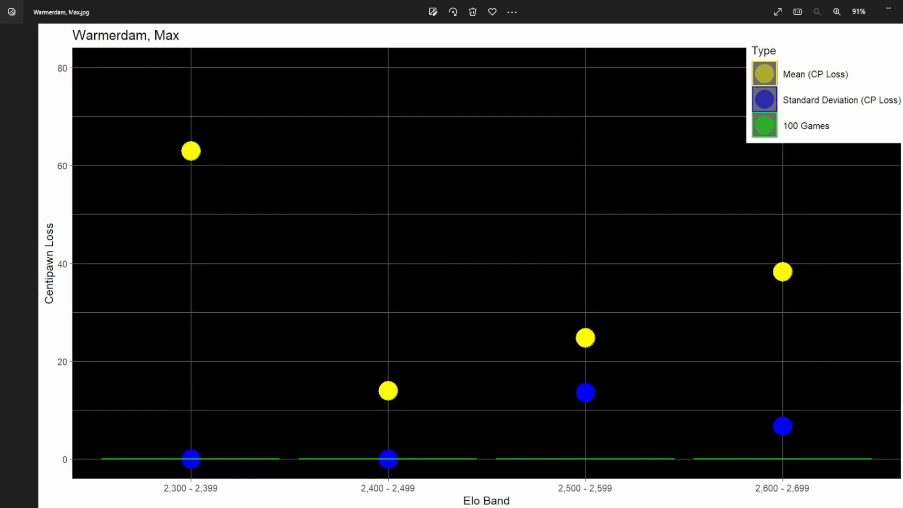
mouse_move(881, 13)
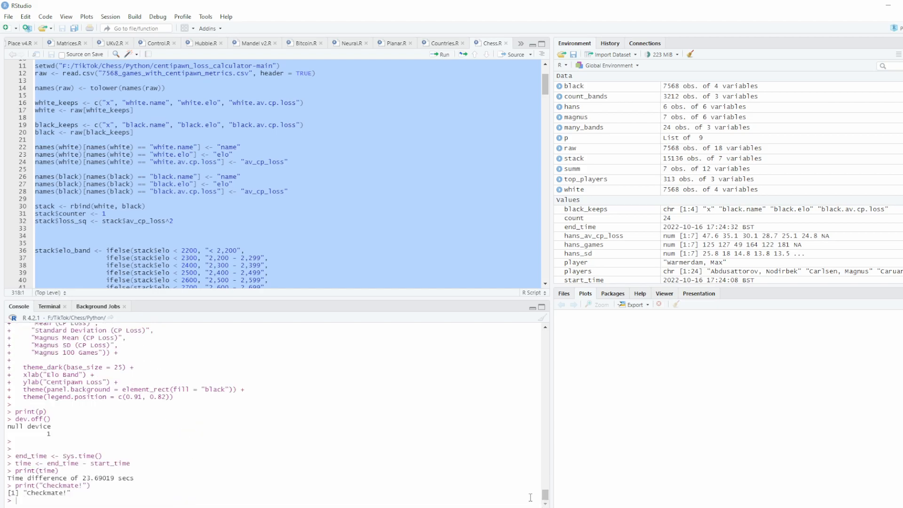
mouse_move(487, 455)
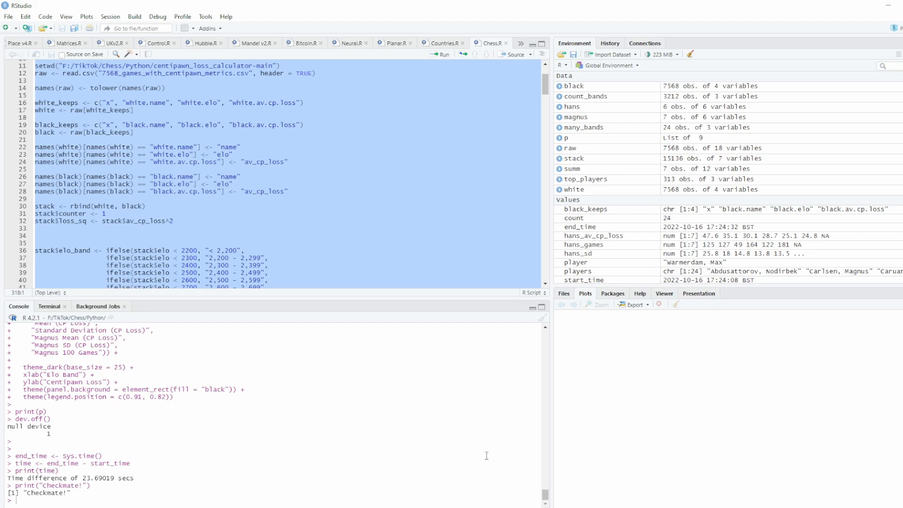
mouse_move(487, 454)
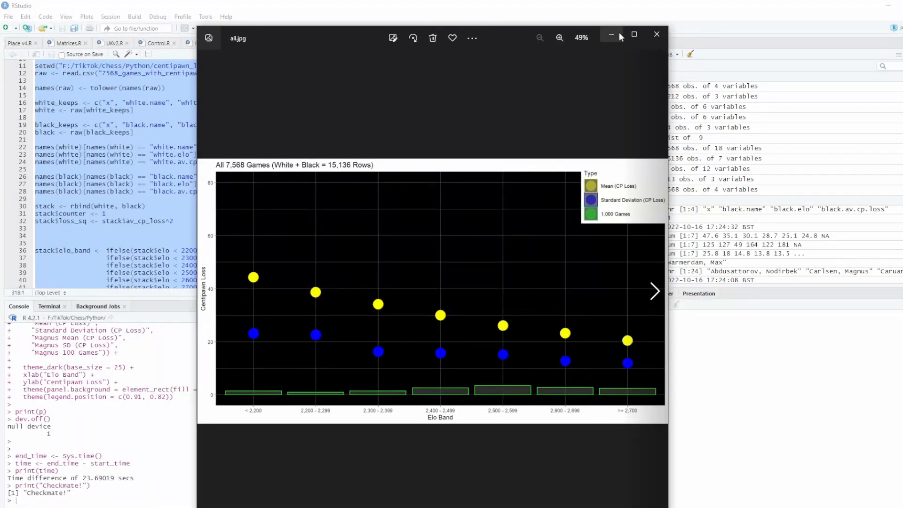
Maximize Photos to review the all-games chart, falling from ~44 below 2,200 to ~20 at 2,700+
click(634, 37)
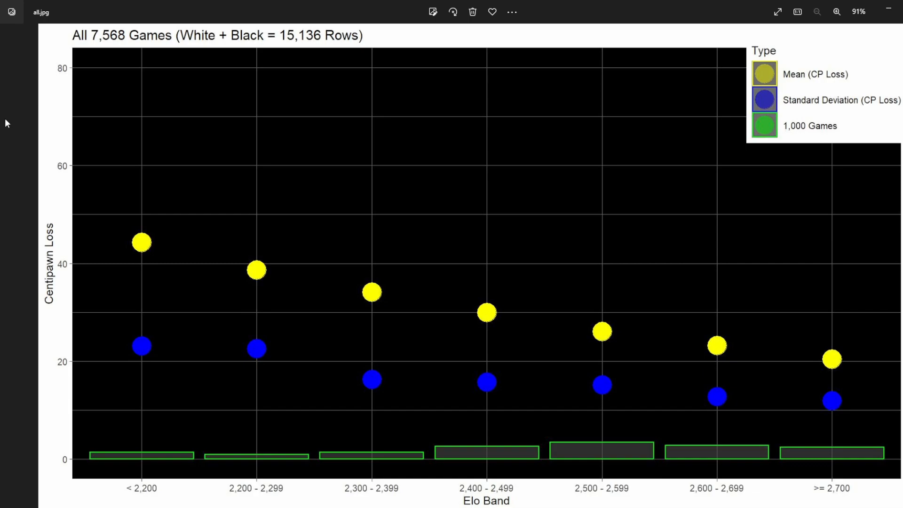
mouse_move(120, 26)
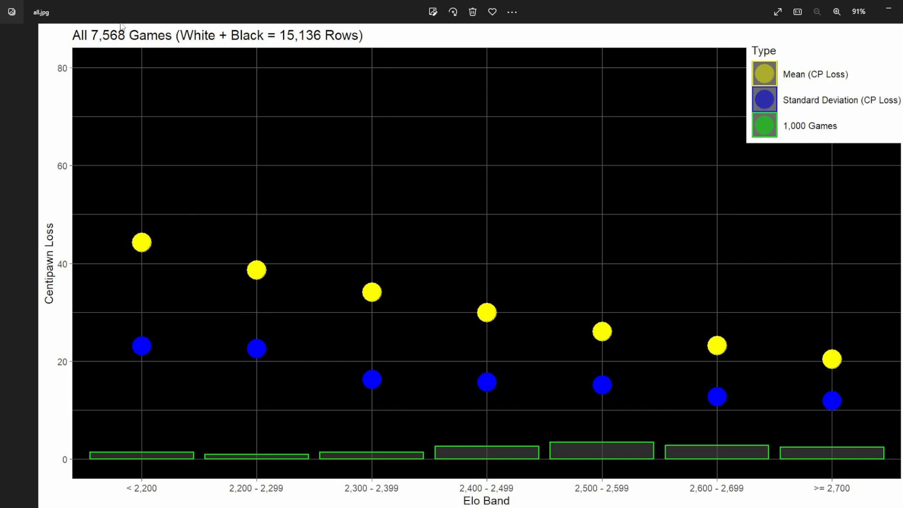
mouse_move(141, 462)
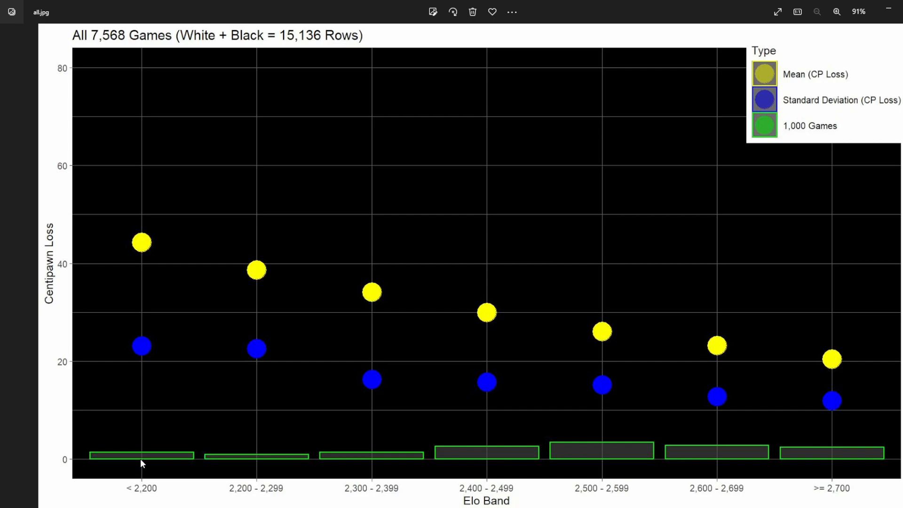
mouse_move(141, 246)
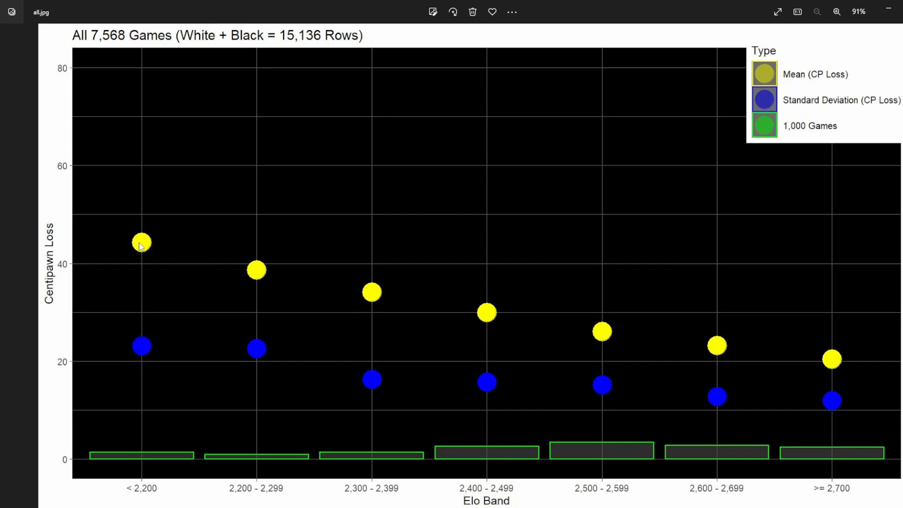
mouse_move(833, 368)
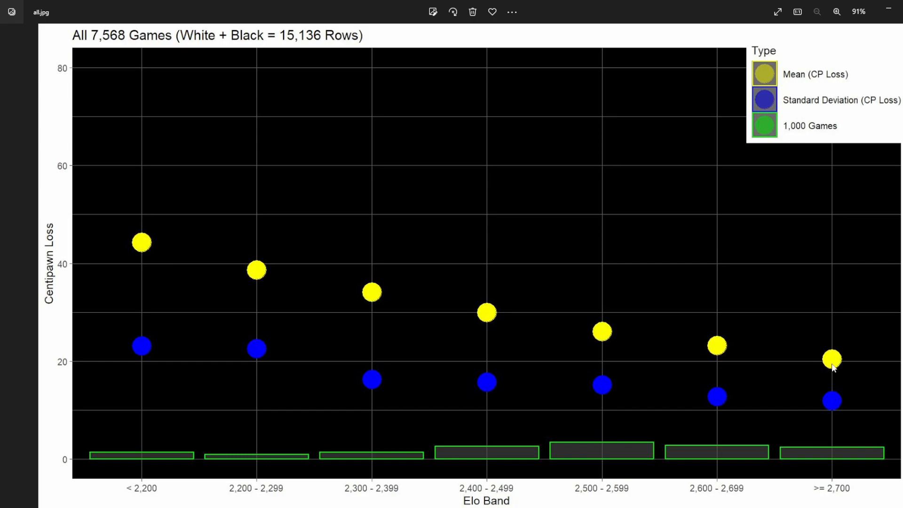
mouse_move(846, 405)
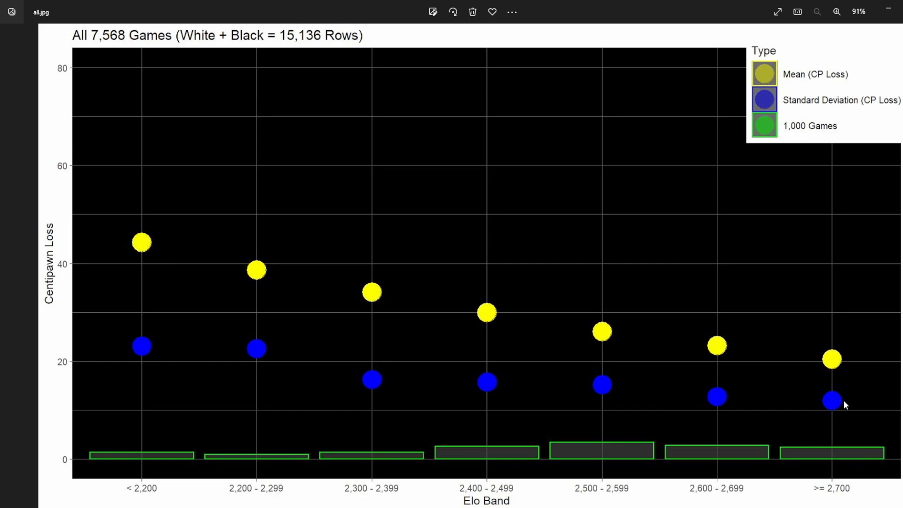
mouse_move(833, 362)
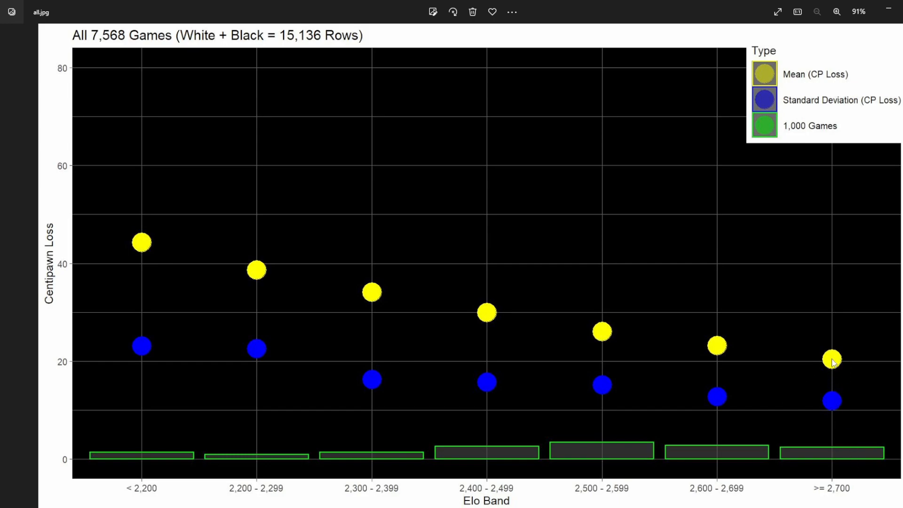
mouse_move(162, 232)
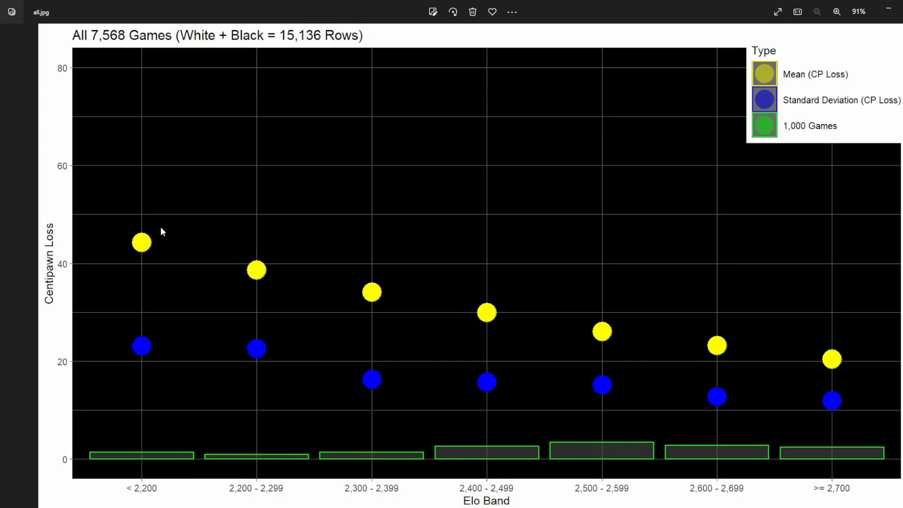
mouse_move(837, 360)
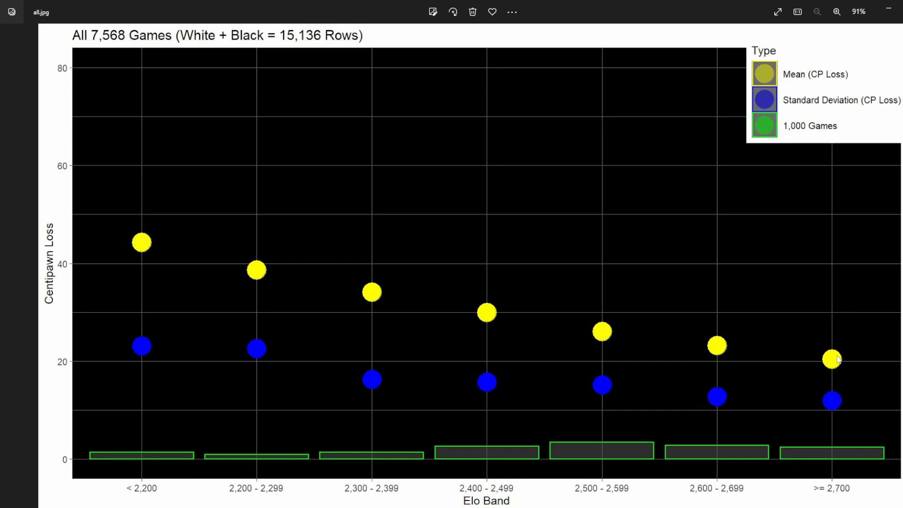
mouse_move(691, 393)
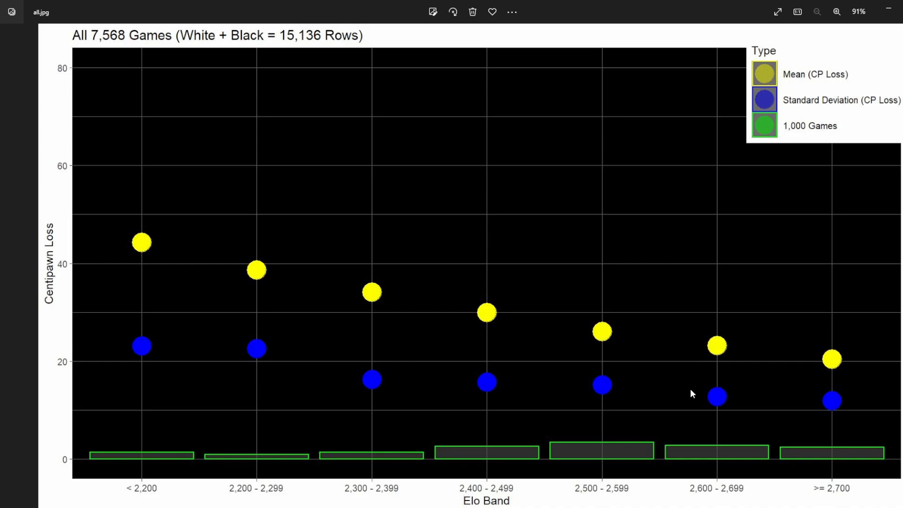
mouse_move(145, 466)
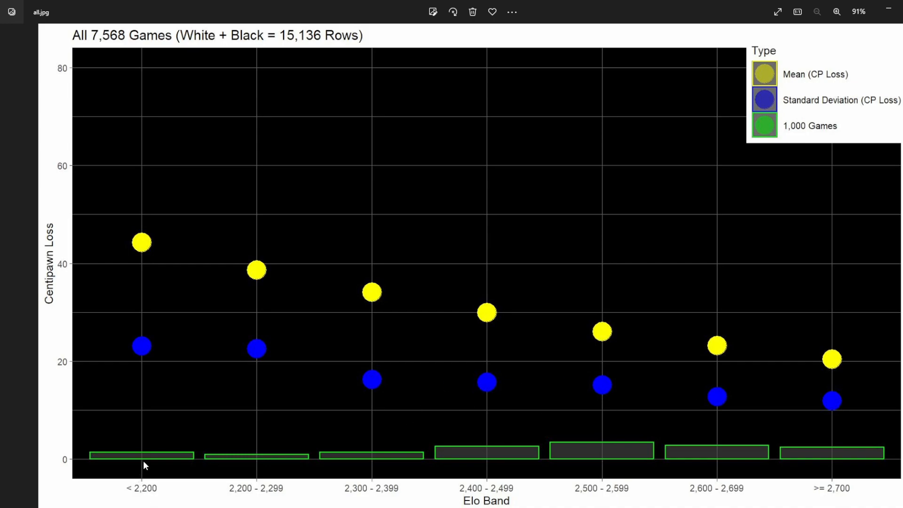
mouse_move(814, 462)
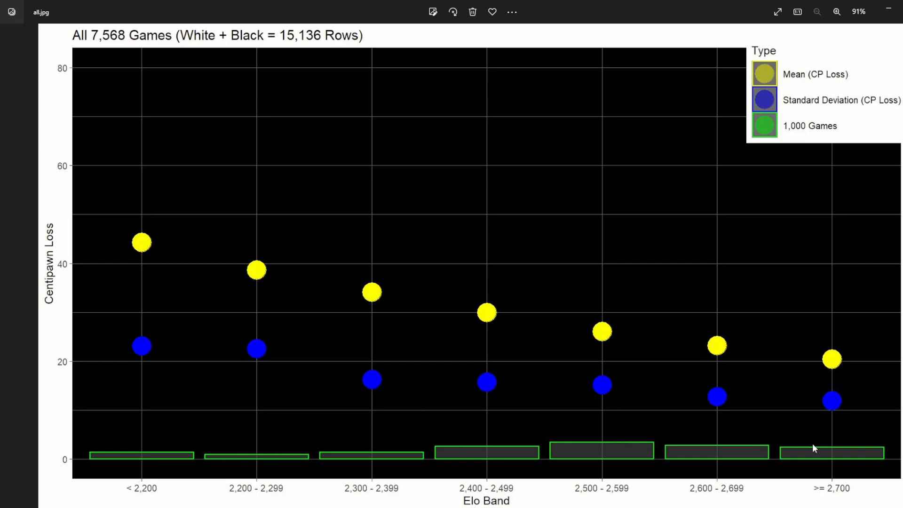
mouse_move(307, 476)
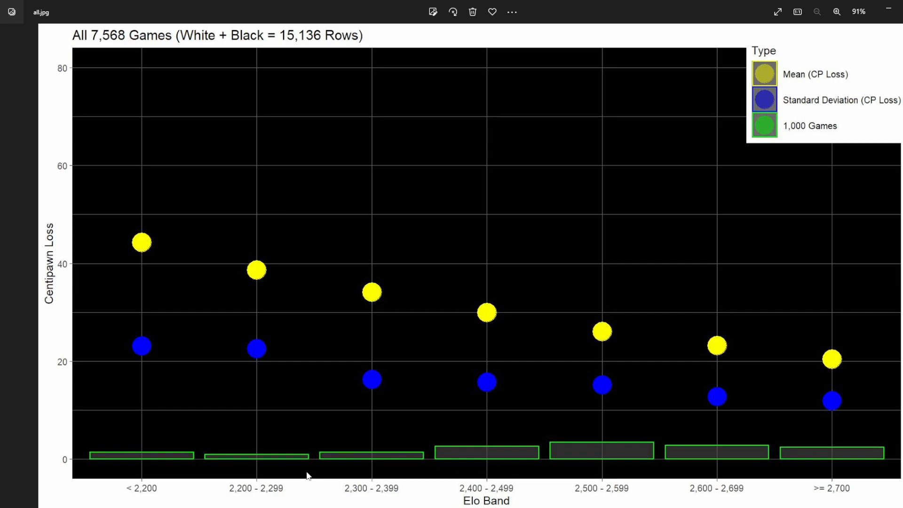
mouse_move(389, 469)
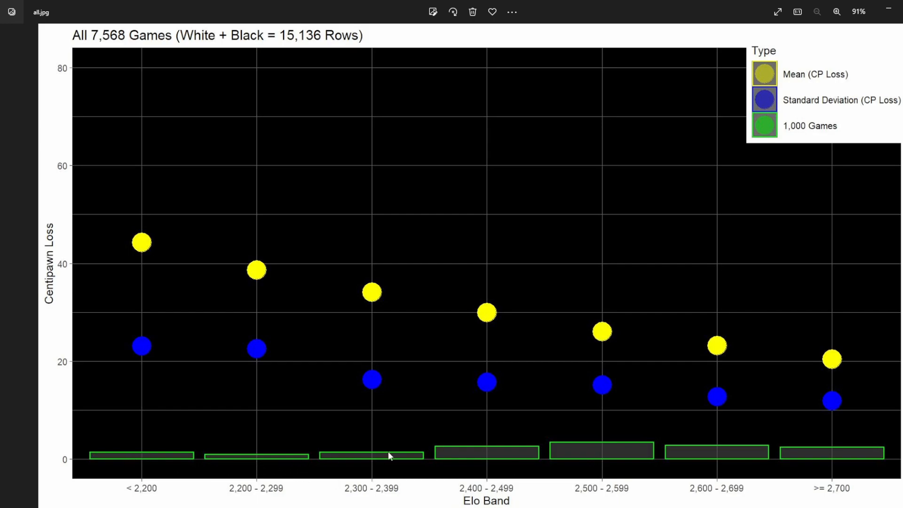
mouse_move(104, 470)
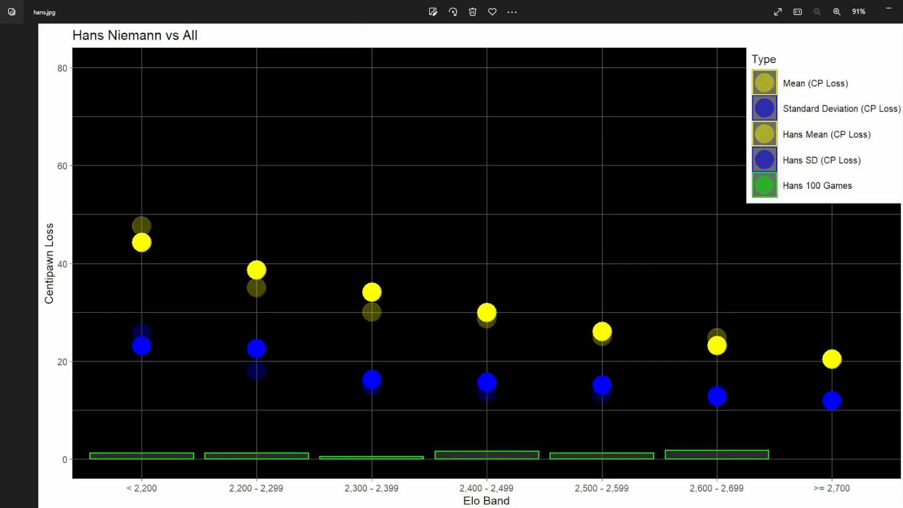
mouse_move(229, 469)
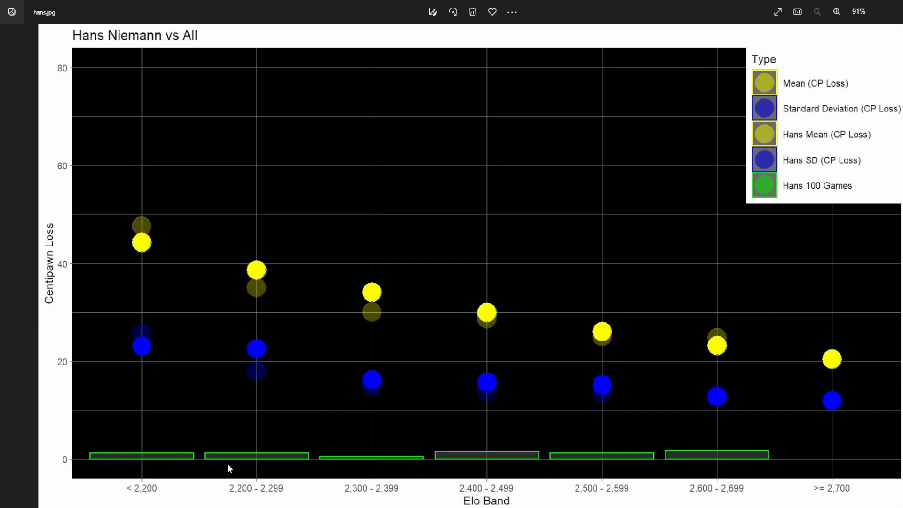
mouse_move(471, 465)
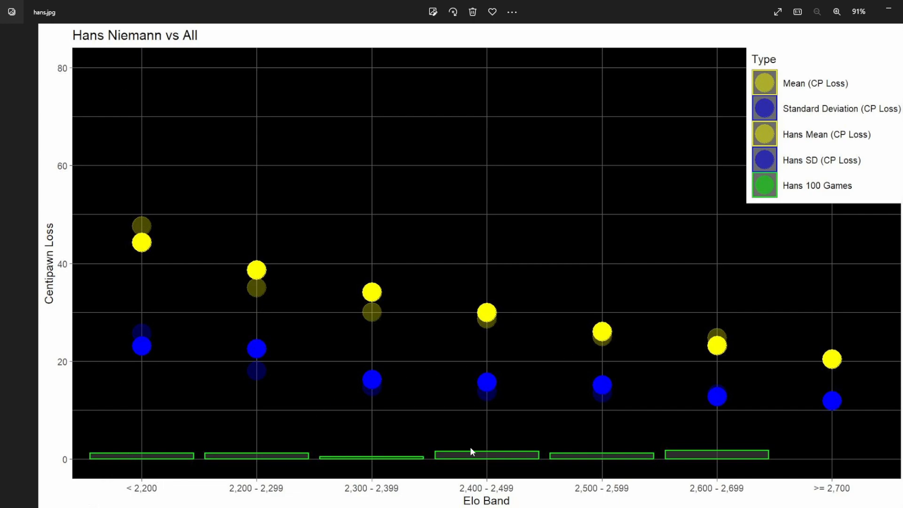
mouse_move(217, 380)
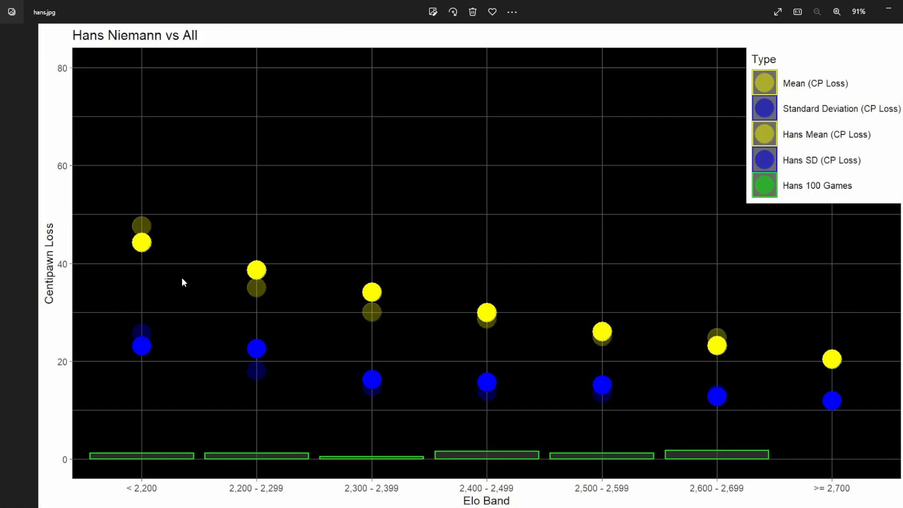
mouse_move(141, 338)
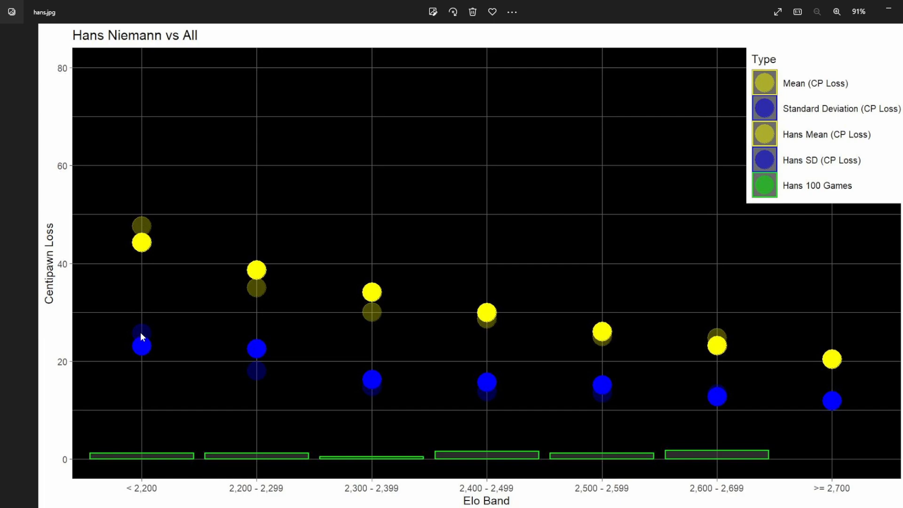
mouse_move(631, 397)
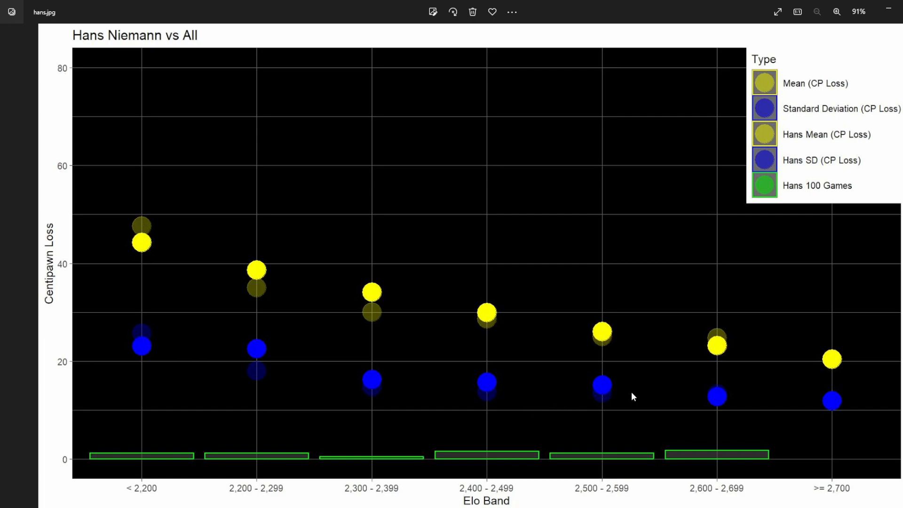
mouse_move(254, 289)
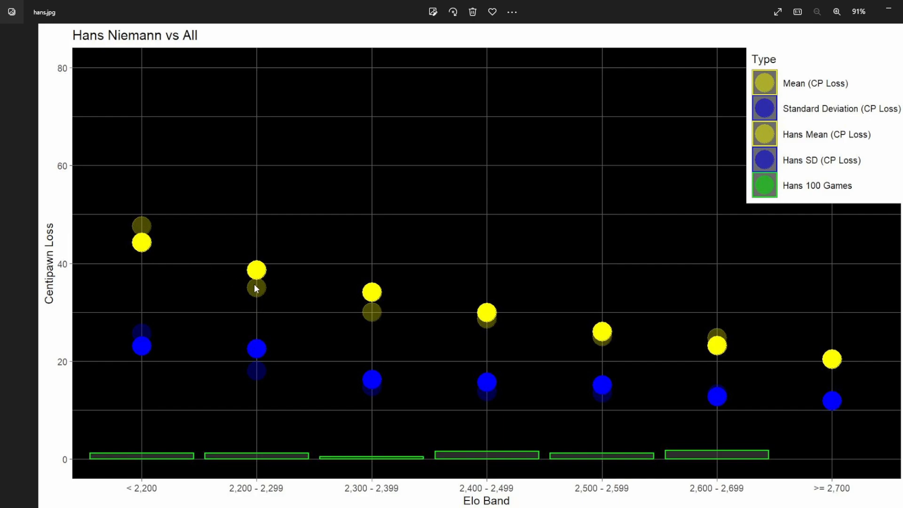
mouse_move(358, 318)
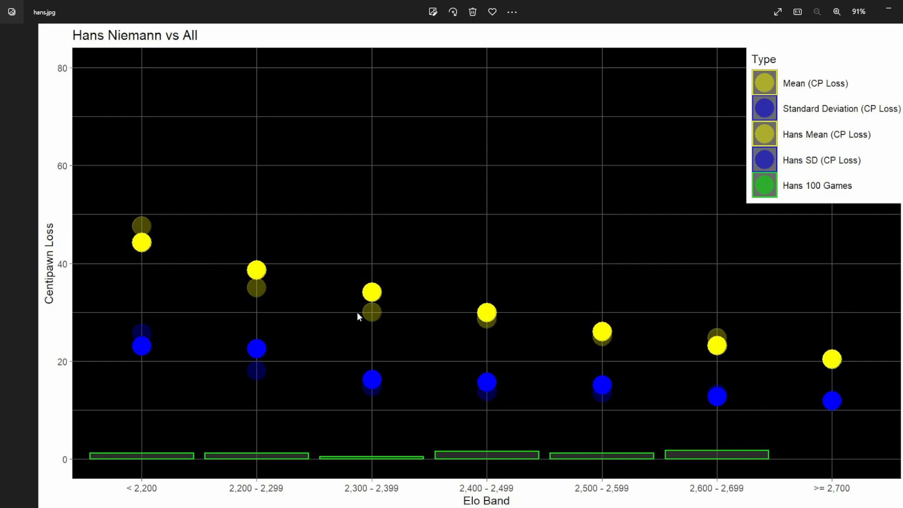
mouse_move(385, 291)
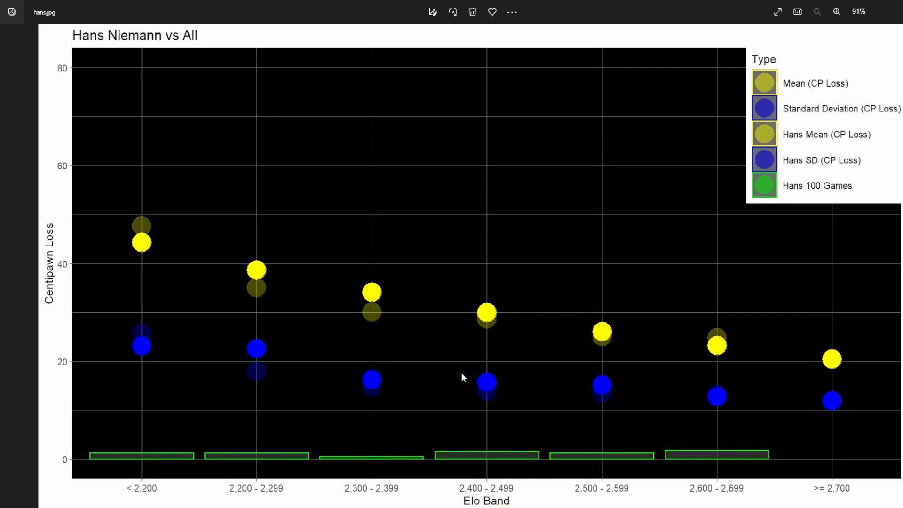
mouse_move(151, 240)
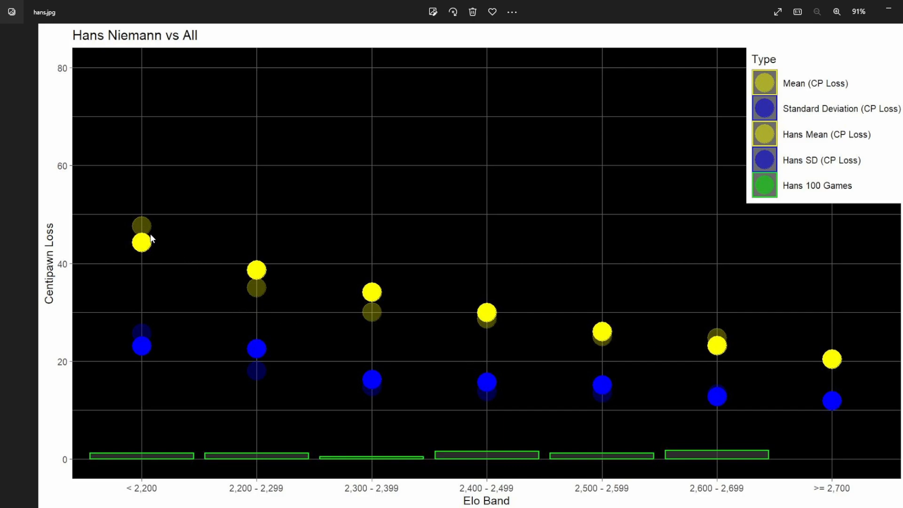
mouse_move(258, 293)
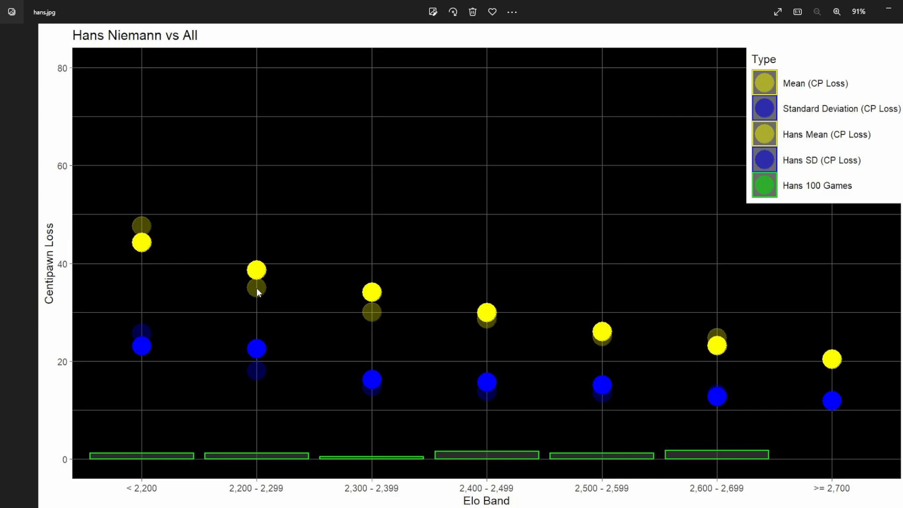
mouse_move(348, 315)
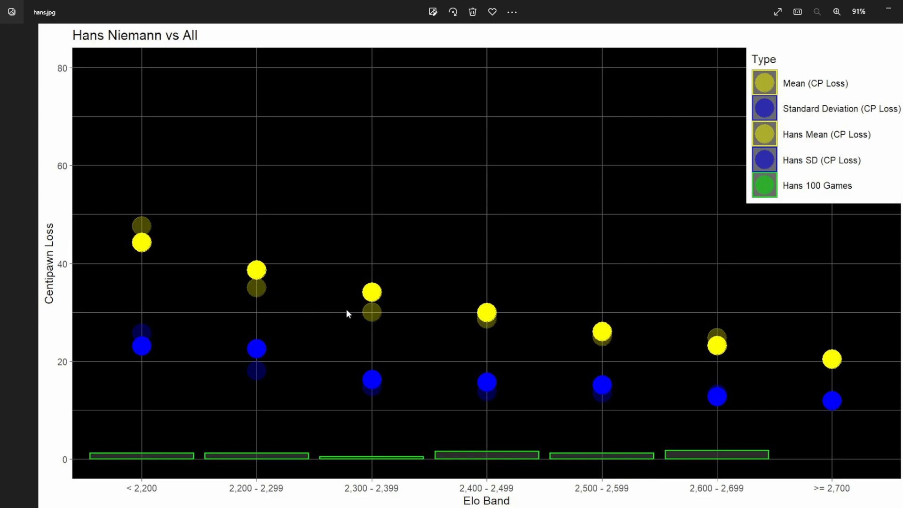
mouse_move(603, 331)
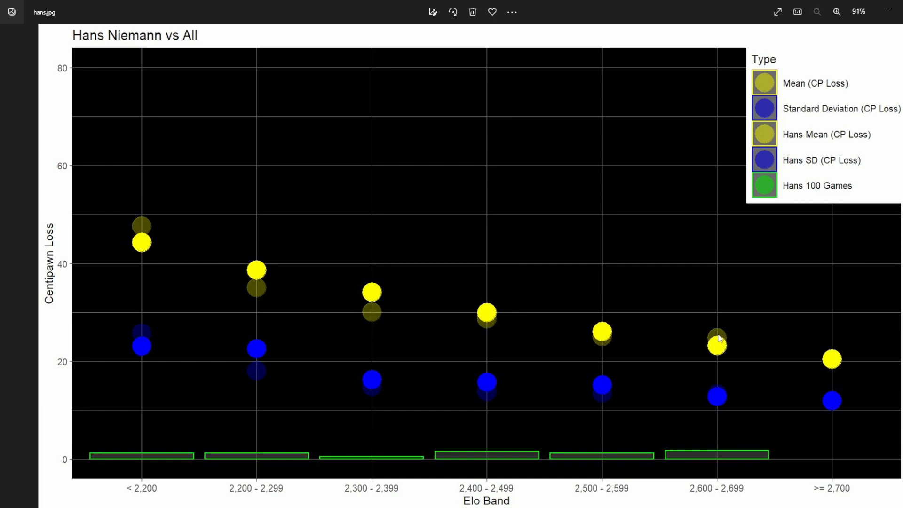
mouse_move(717, 334)
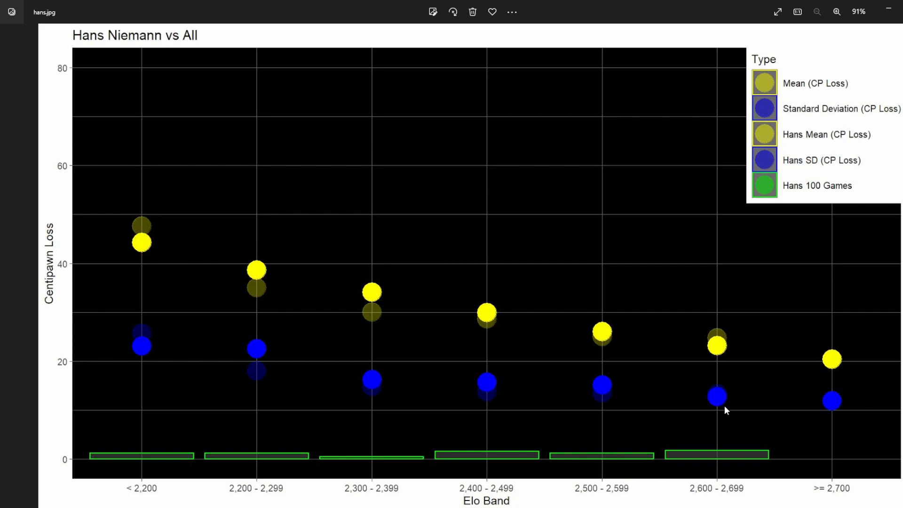
mouse_move(719, 403)
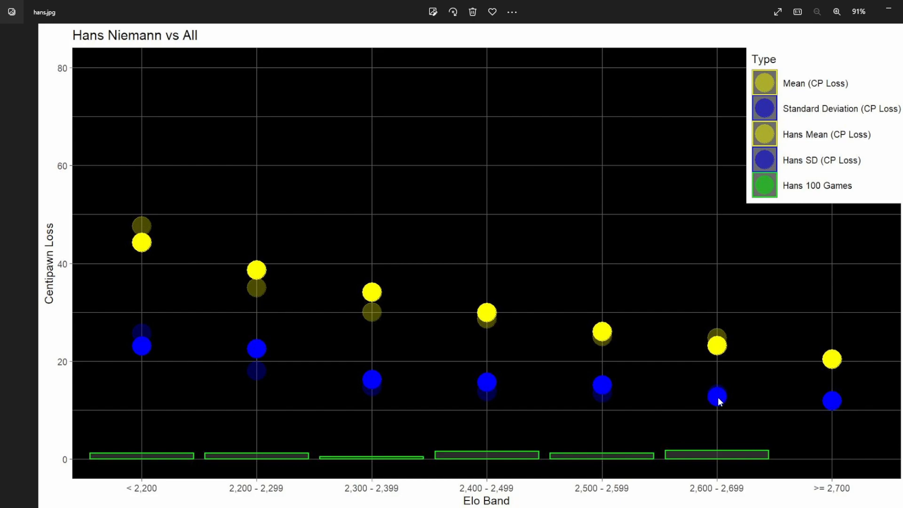
mouse_move(728, 396)
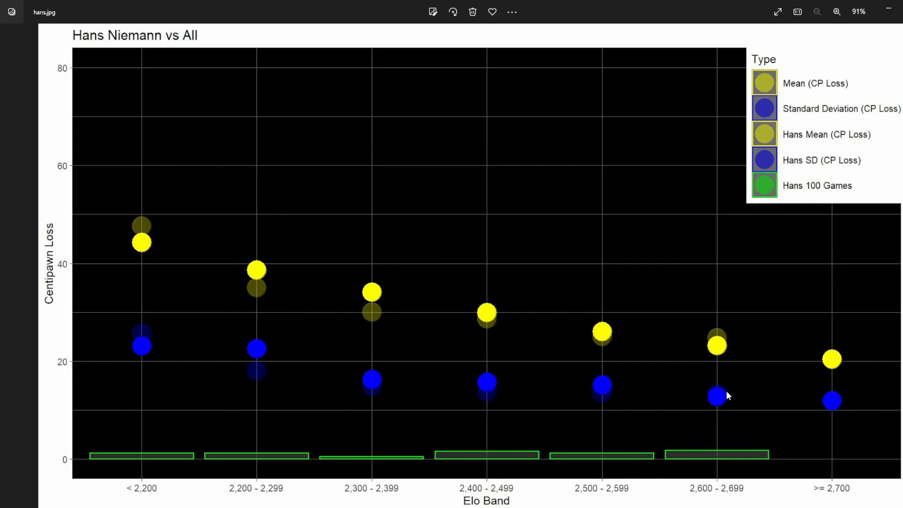
mouse_move(565, 389)
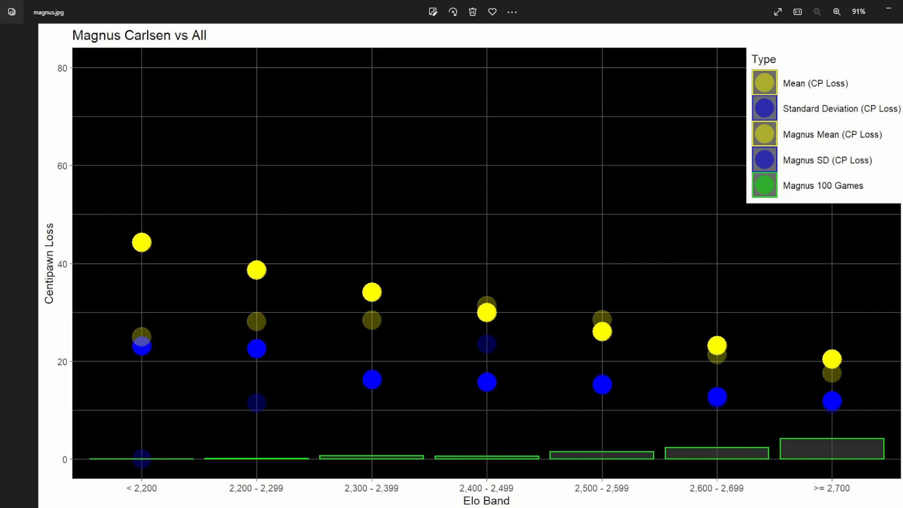
mouse_move(159, 477)
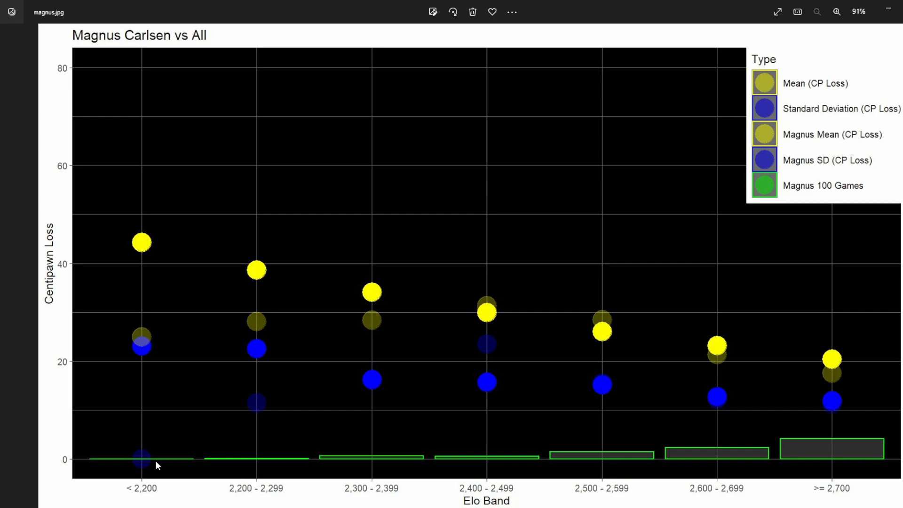
mouse_move(363, 363)
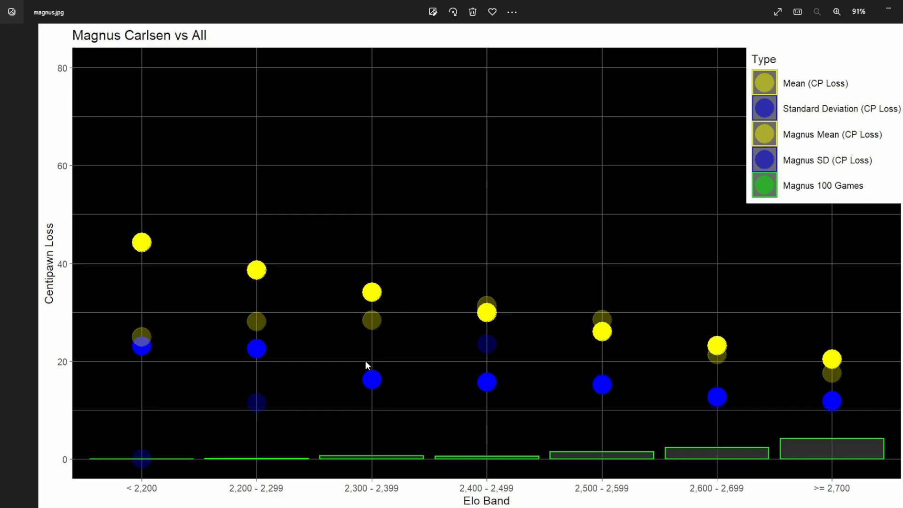
mouse_move(192, 359)
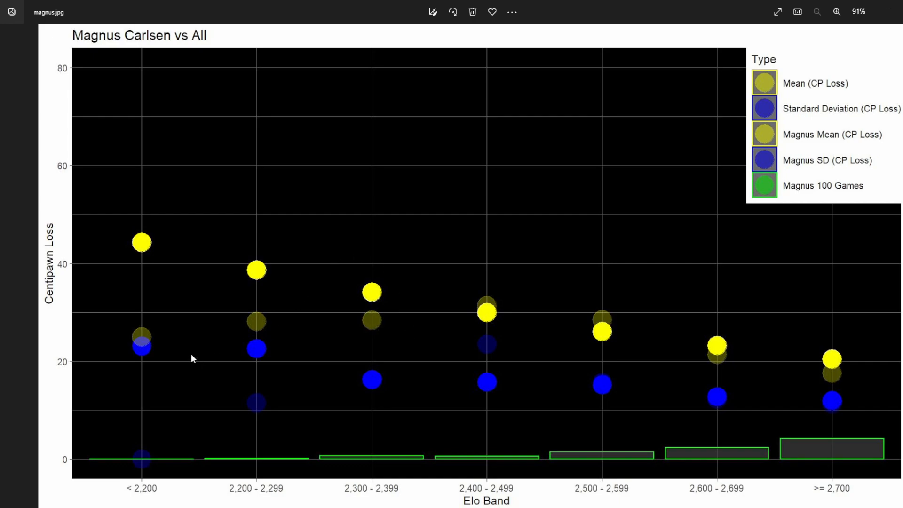
mouse_move(342, 320)
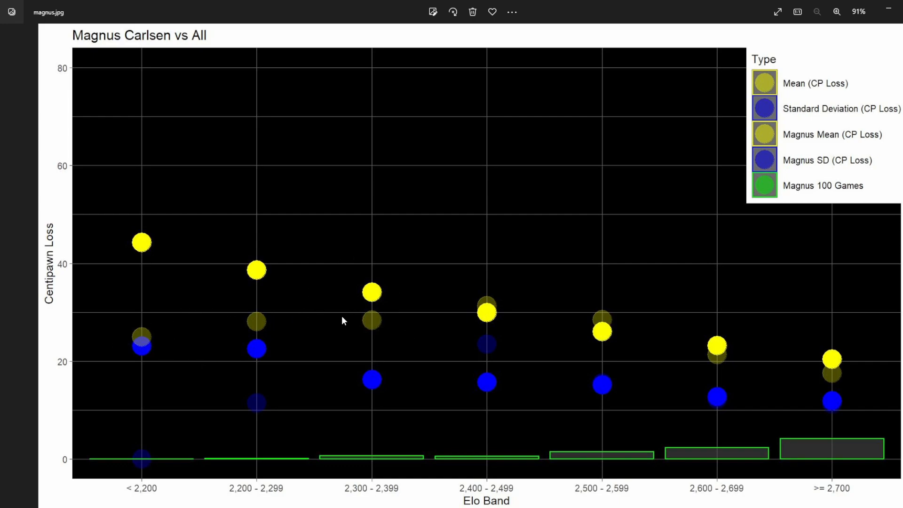
mouse_move(824, 372)
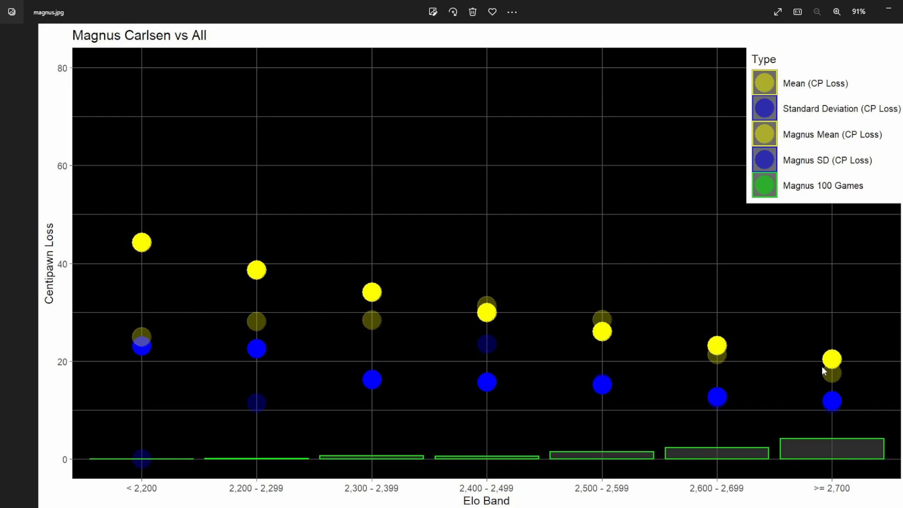
mouse_move(806, 435)
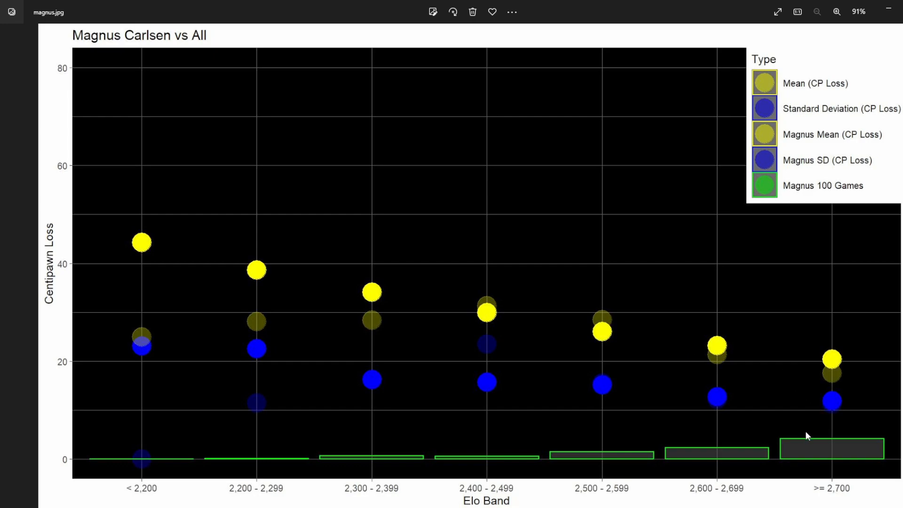
mouse_move(726, 158)
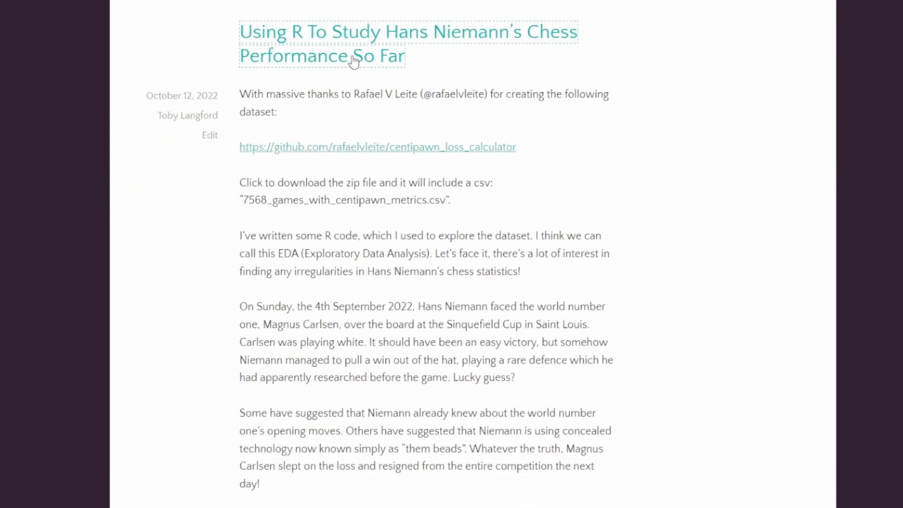
Scroll through the blog post's introduction on the Niemann–Carlsen games and dataset
scroll(down, 3)
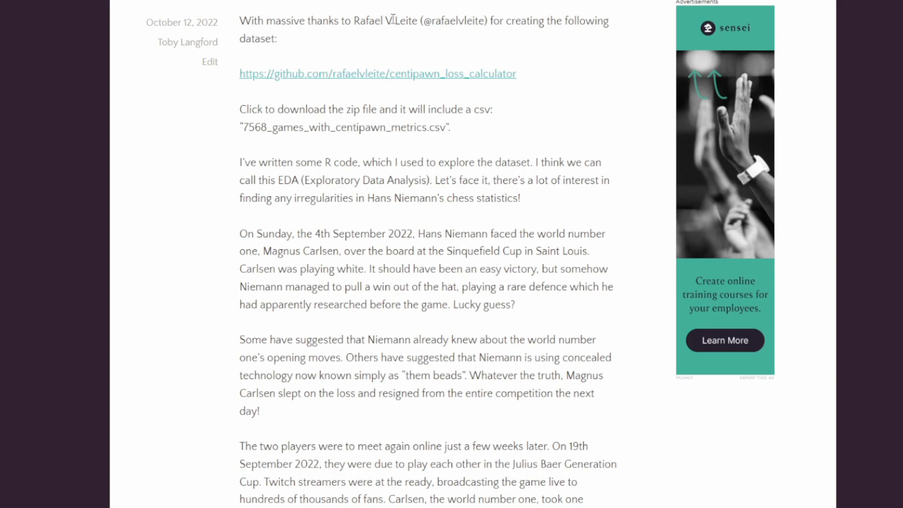
scroll(down, 3)
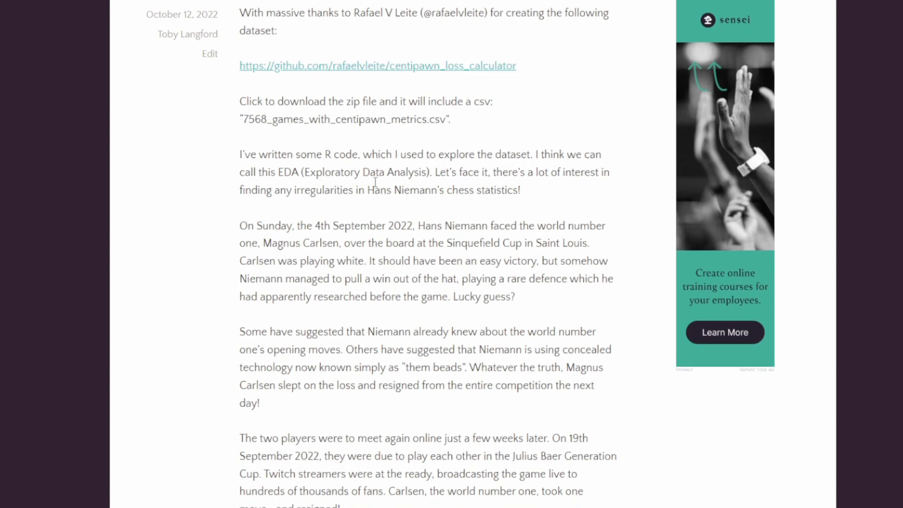